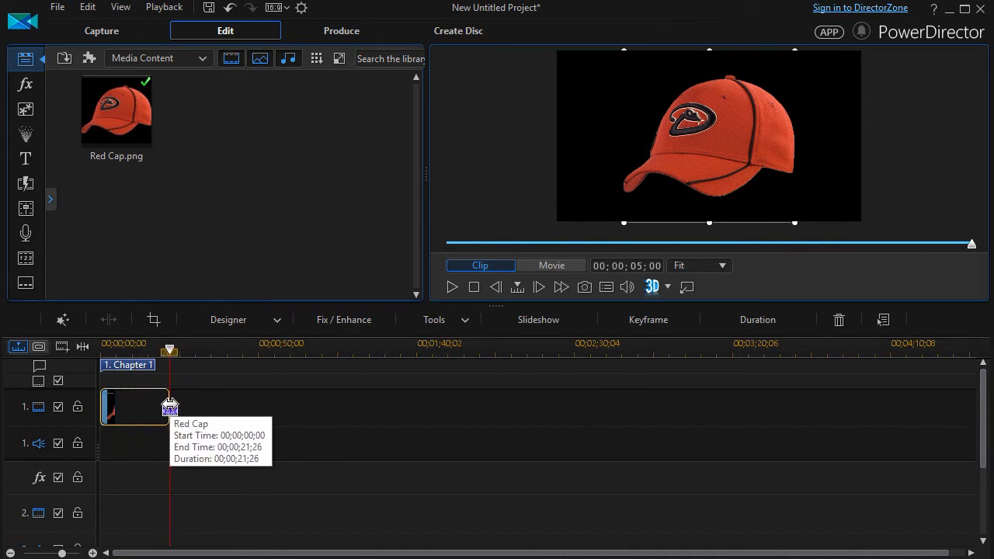
# - Adjust the Red Cap image clip's duration on the first video track
pyautogui.moveTo(169, 405); pyautogui.dragTo(166, 406)
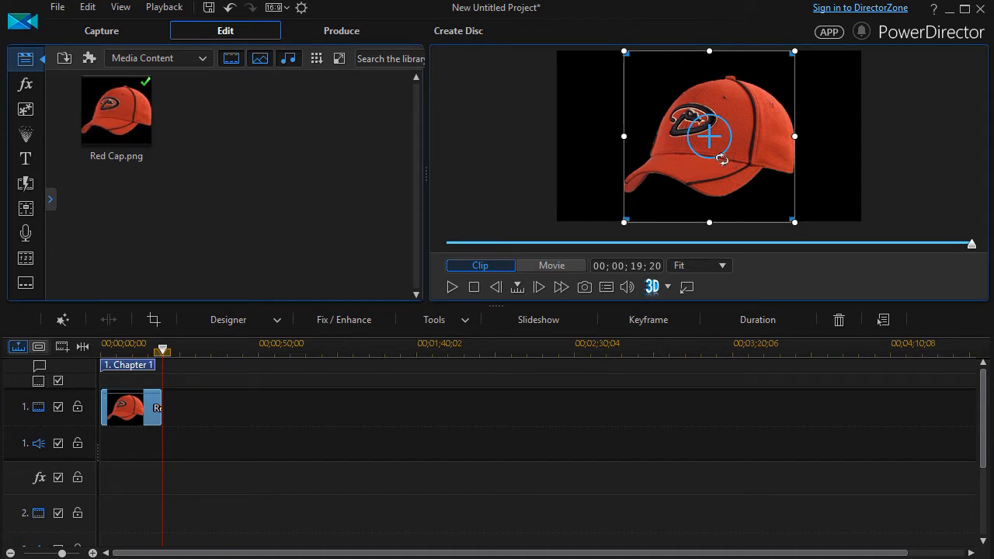
pyautogui.moveTo(143, 411)
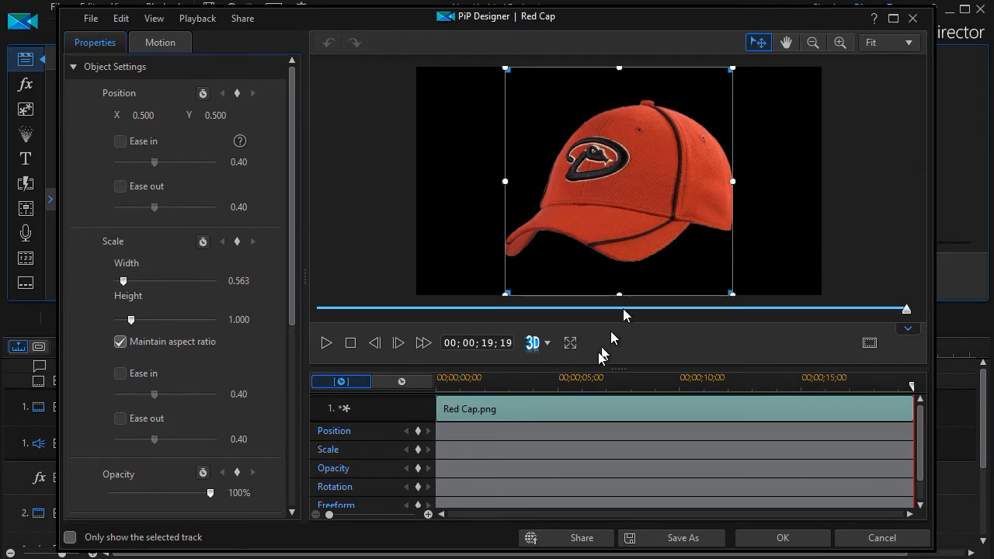
pyautogui.moveTo(438, 474)
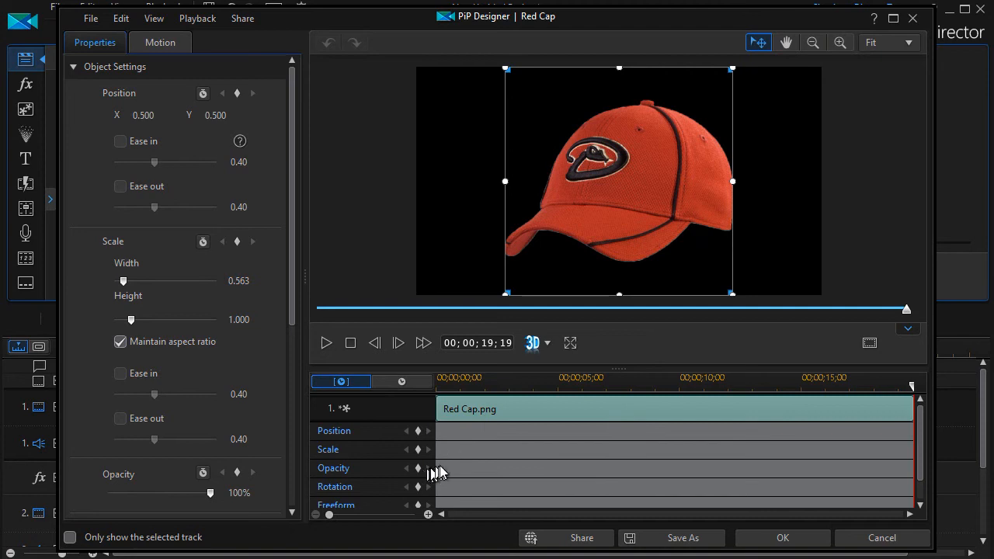
pyautogui.moveTo(453, 466)
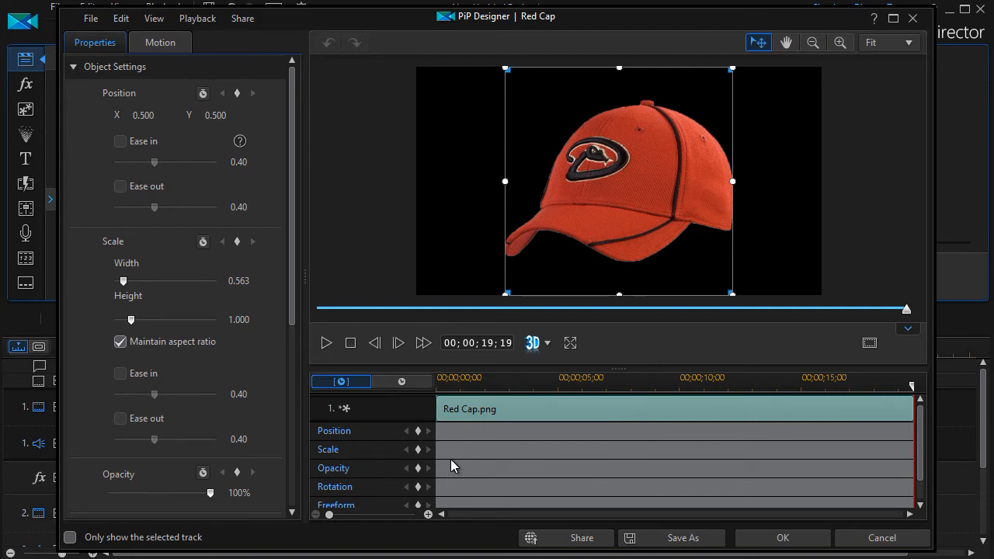
pyautogui.moveTo(948, 379)
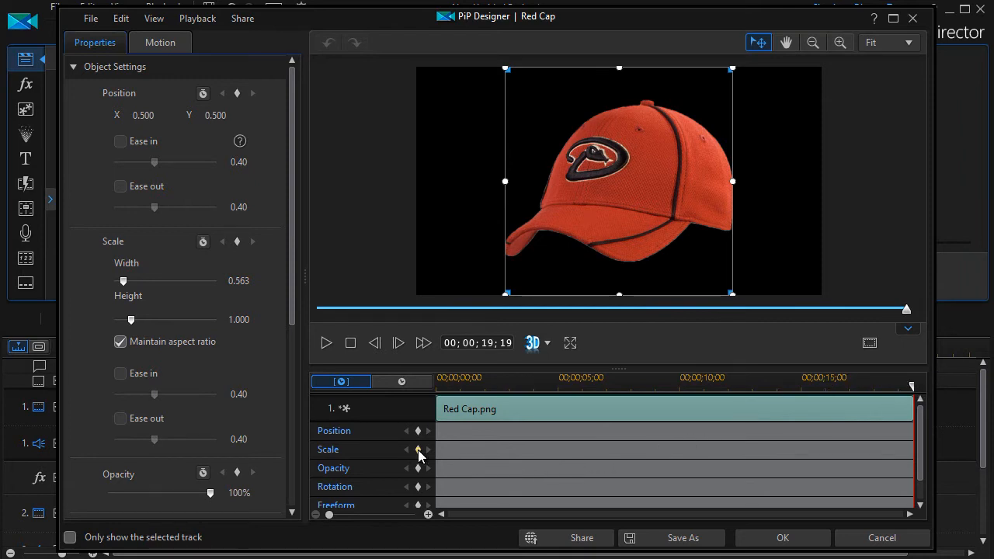
pyautogui.moveTo(417, 449)
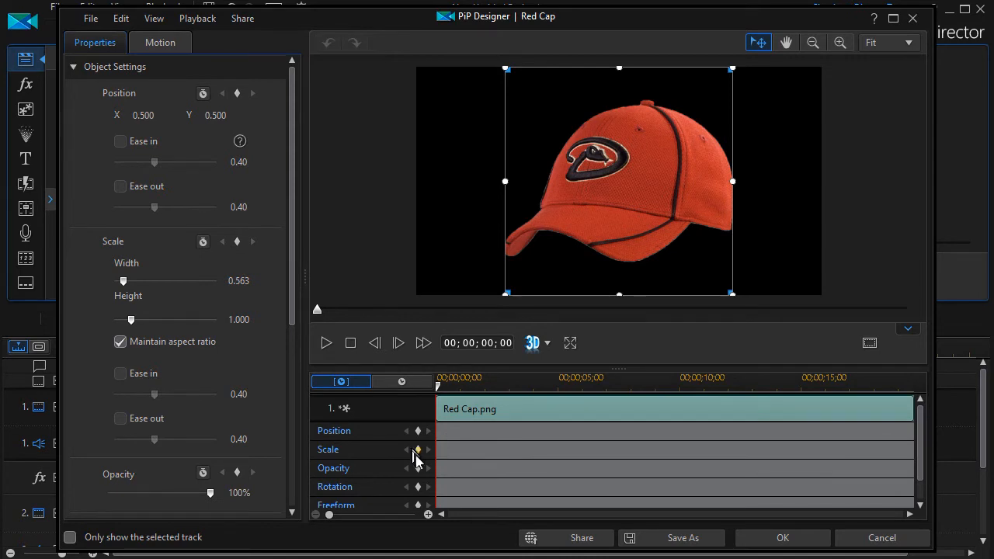
# - Add a 100% opacity keyframe at the clip start and scroll Properties to the Opacity slider
pyautogui.click(417, 467)
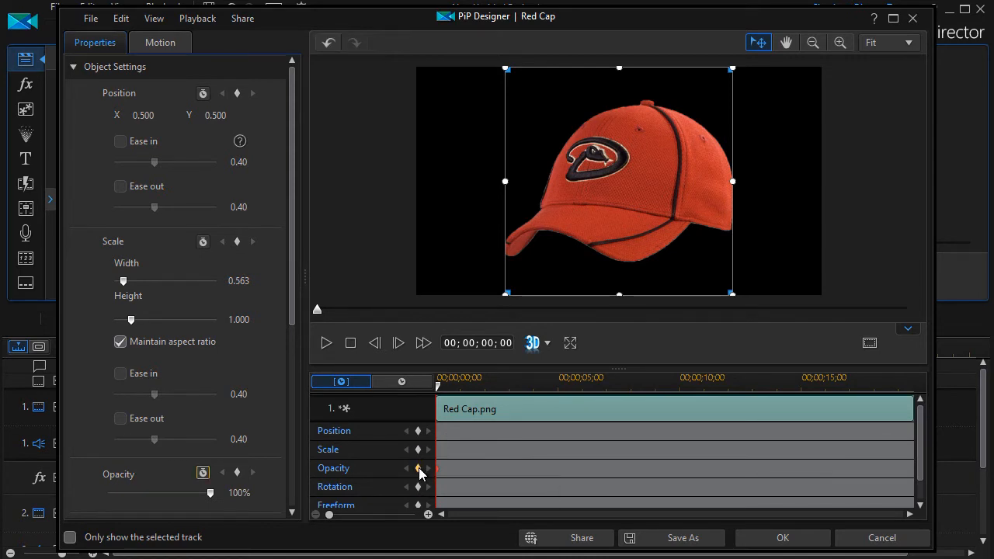
pyautogui.moveTo(438, 475)
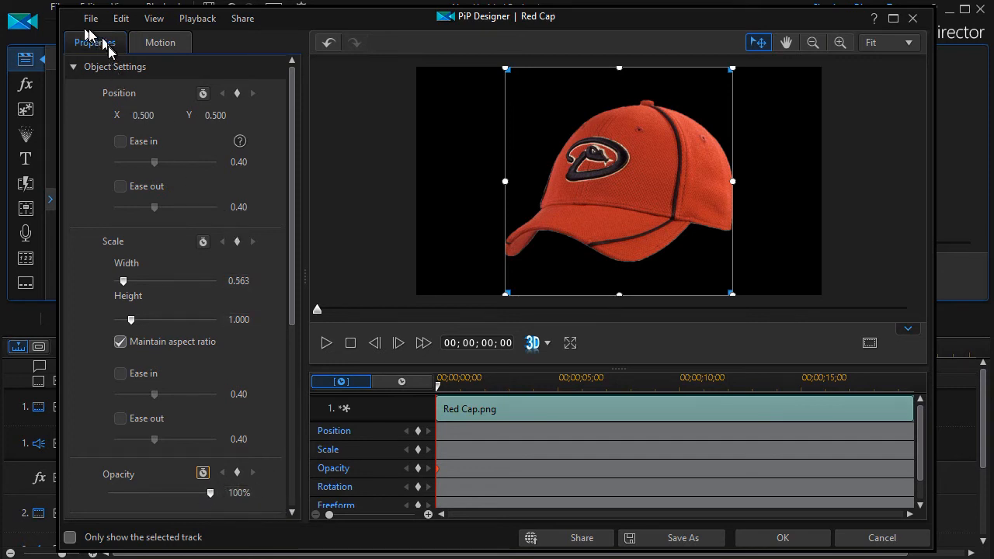
pyautogui.scroll(-3)
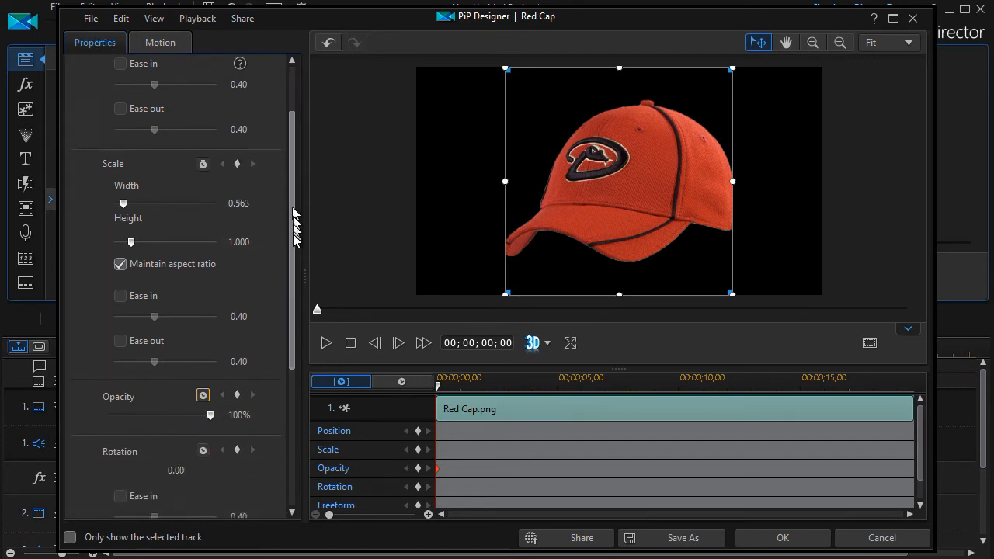
pyautogui.scroll(-3)
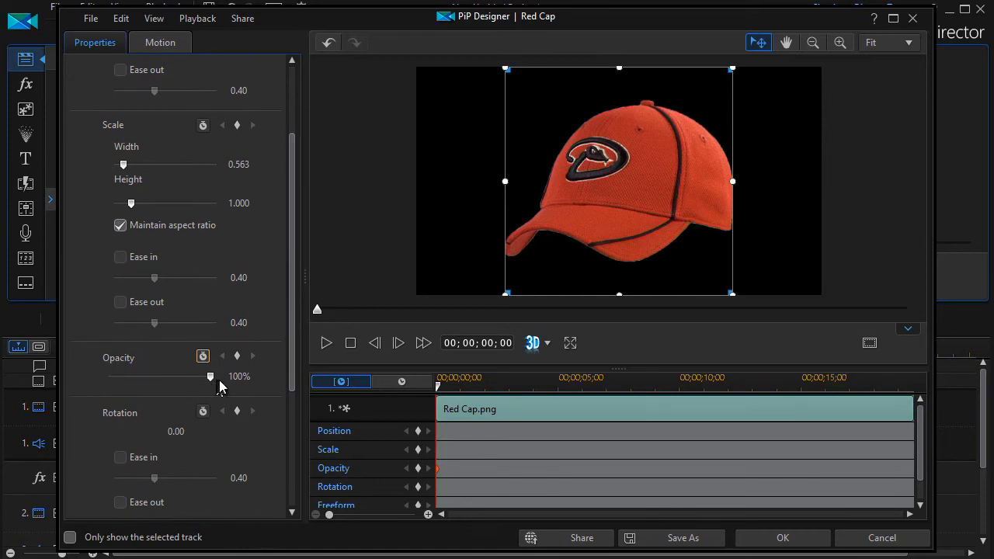
pyautogui.moveTo(211, 377)
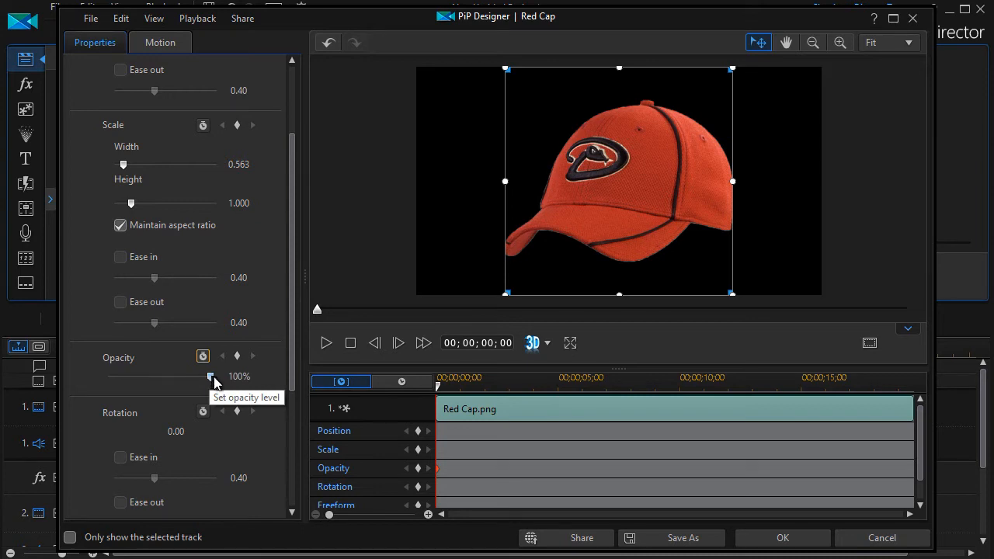
pyautogui.moveTo(462, 453)
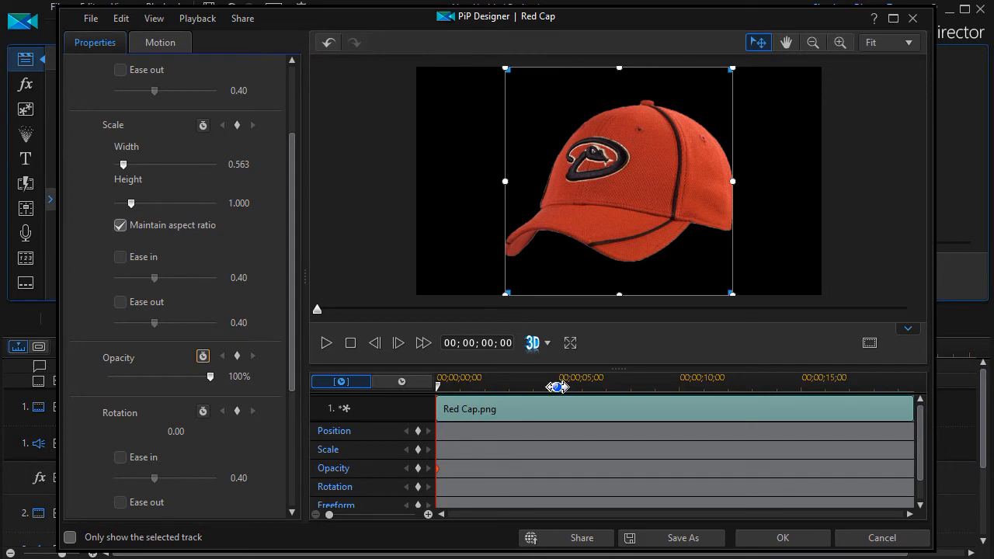
# - Create opacity keyframes at about 5 seconds (59%) and 8 seconds (22%)
pyautogui.moveTo(438, 385); pyautogui.dragTo(562, 385)
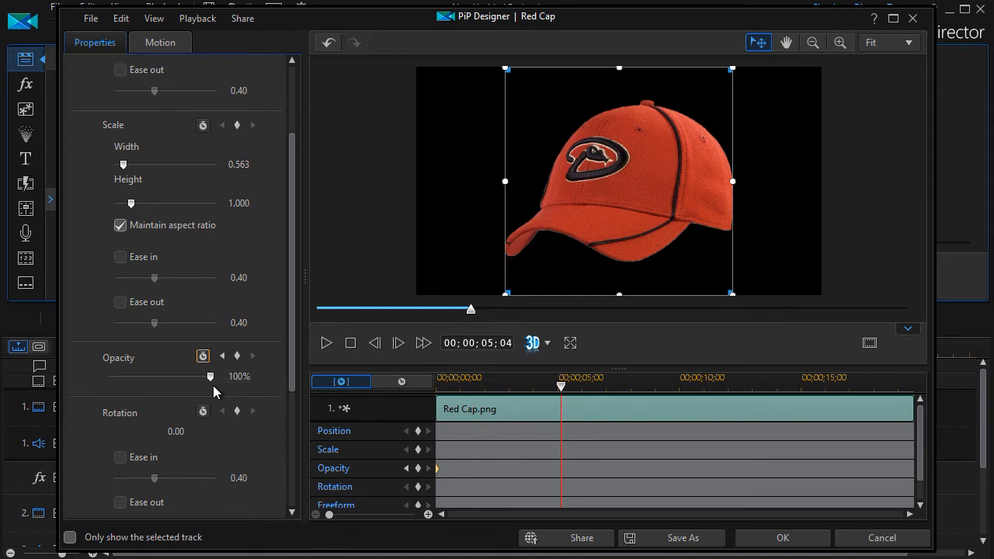
pyautogui.moveTo(211, 377)
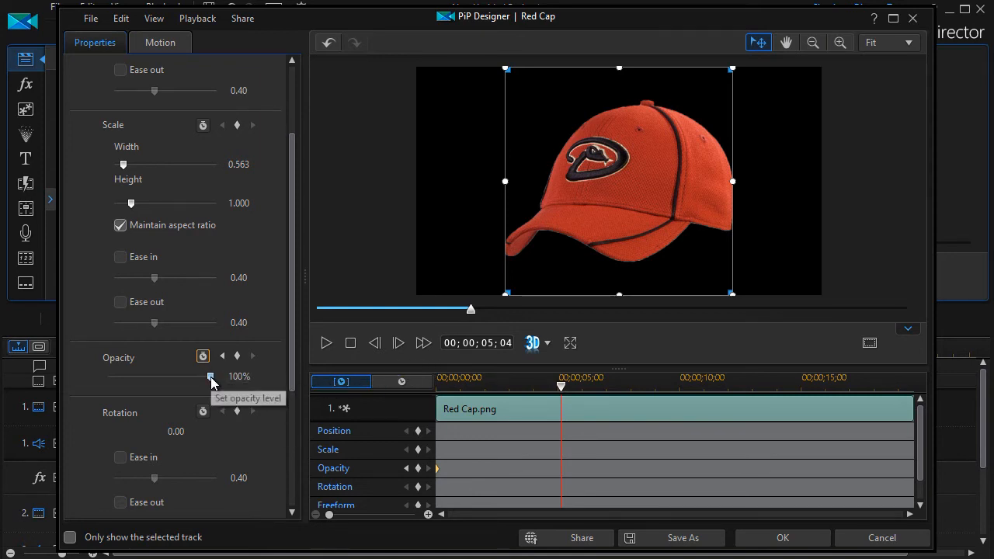
pyautogui.moveTo(211, 377); pyautogui.dragTo(167, 377)
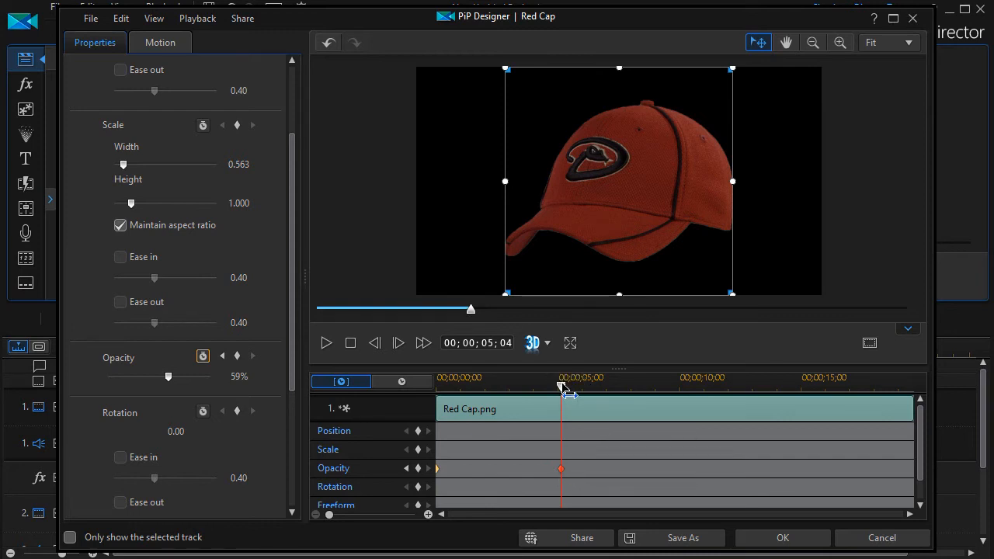
pyautogui.moveTo(562, 385); pyautogui.dragTo(650, 385)
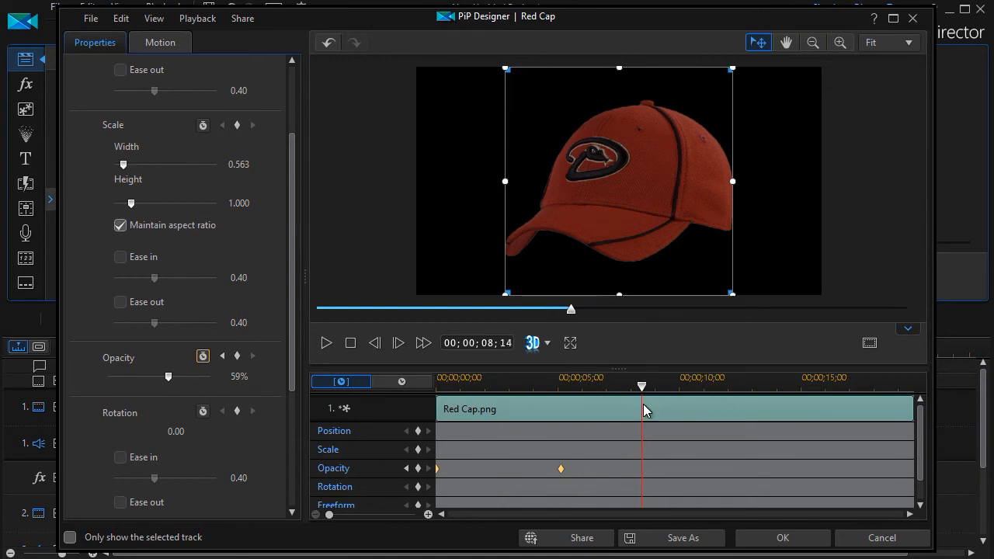
pyautogui.moveTo(301, 363)
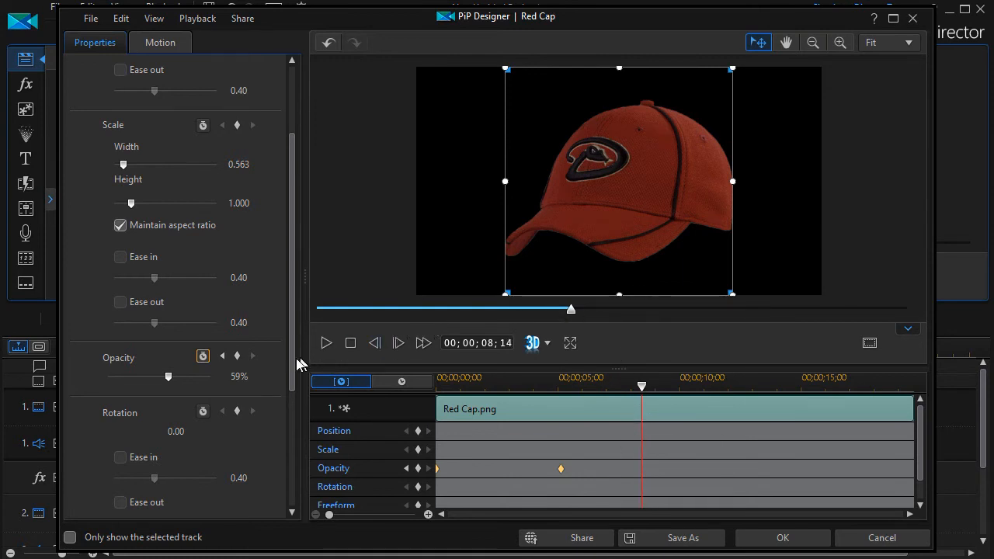
pyautogui.moveTo(168, 377); pyautogui.dragTo(138, 378)
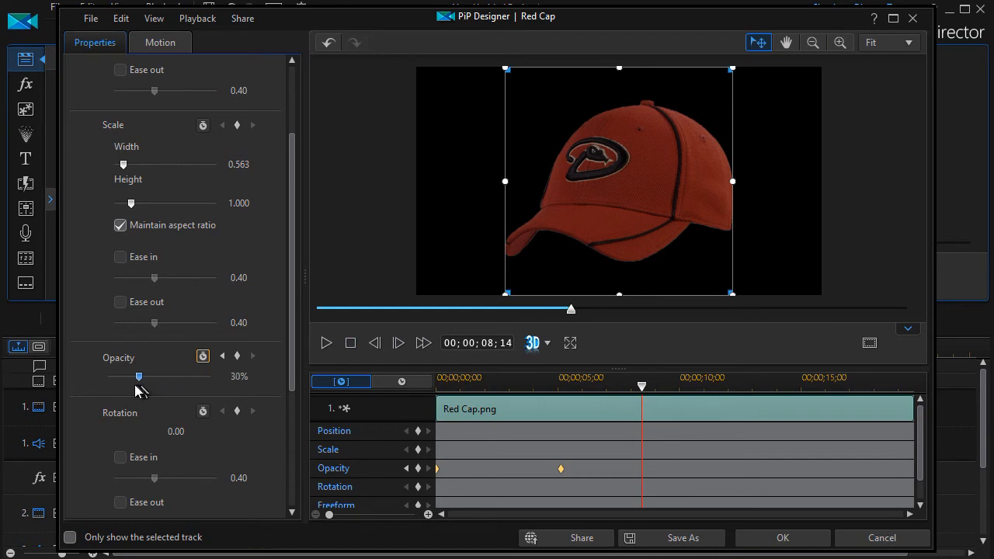
pyautogui.moveTo(138, 377); pyautogui.dragTo(130, 377)
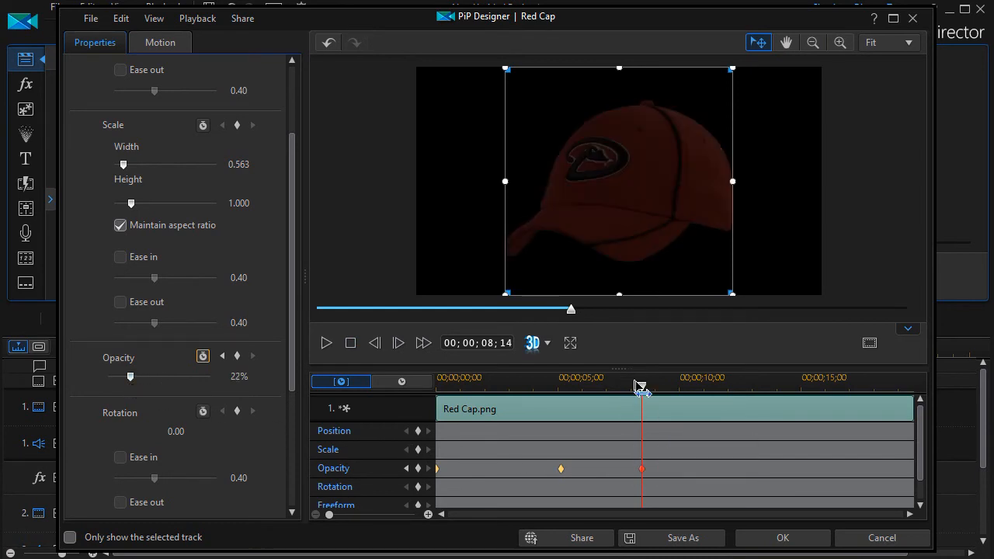
# - Lower the cap's opacity further with a keyframe at about 11 seconds
pyautogui.moveTo(641, 387); pyautogui.dragTo(713, 386)
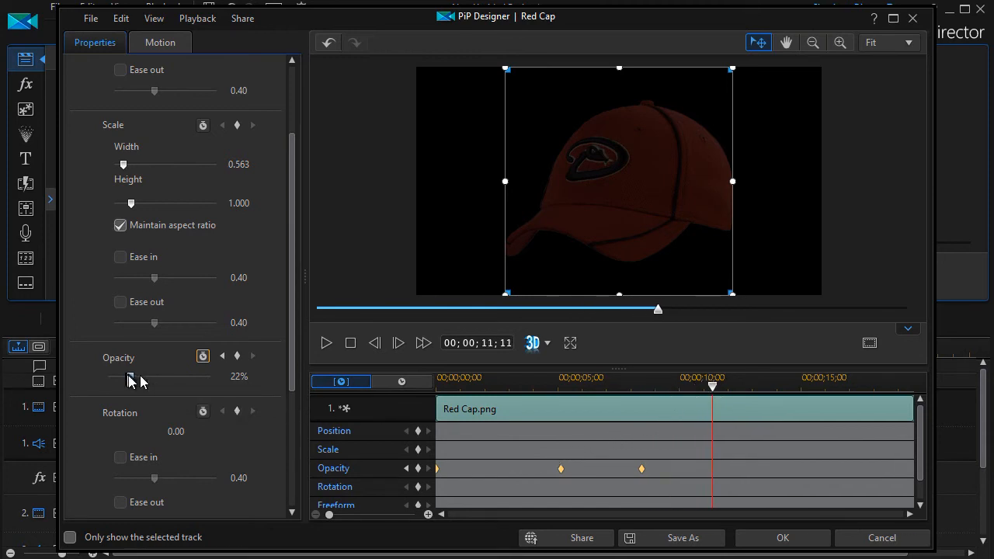
pyautogui.moveTo(128, 377); pyautogui.dragTo(107, 377)
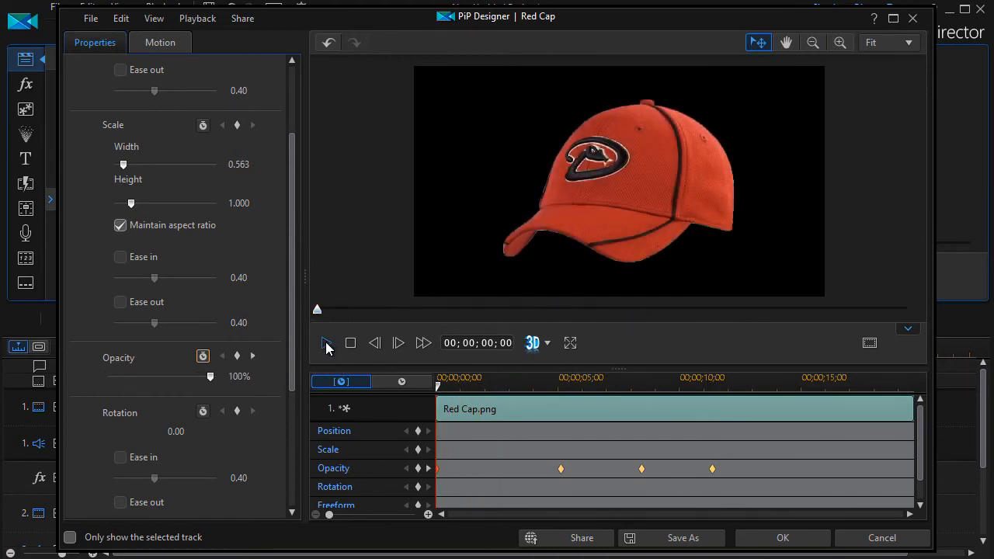
pyautogui.click(326, 343)
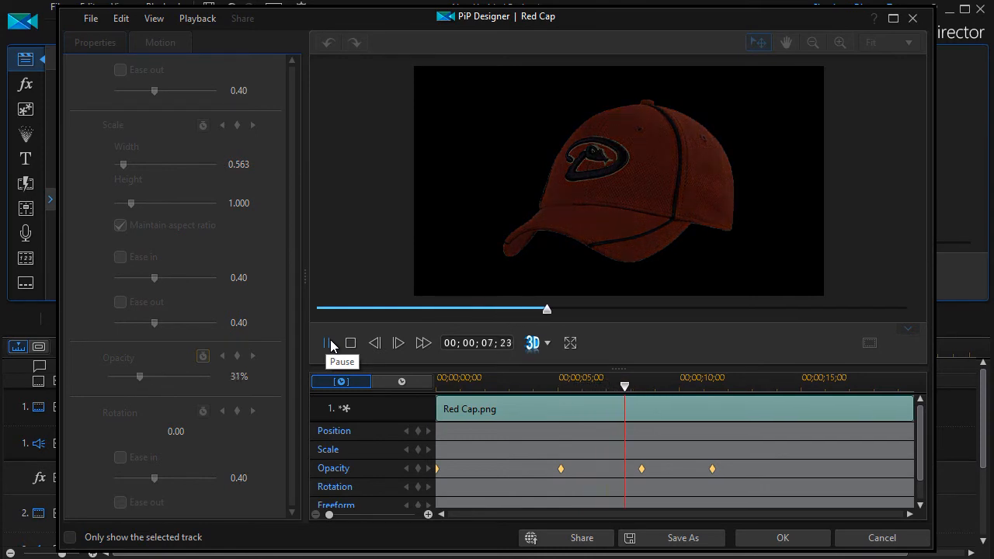
pyautogui.click(326, 343)
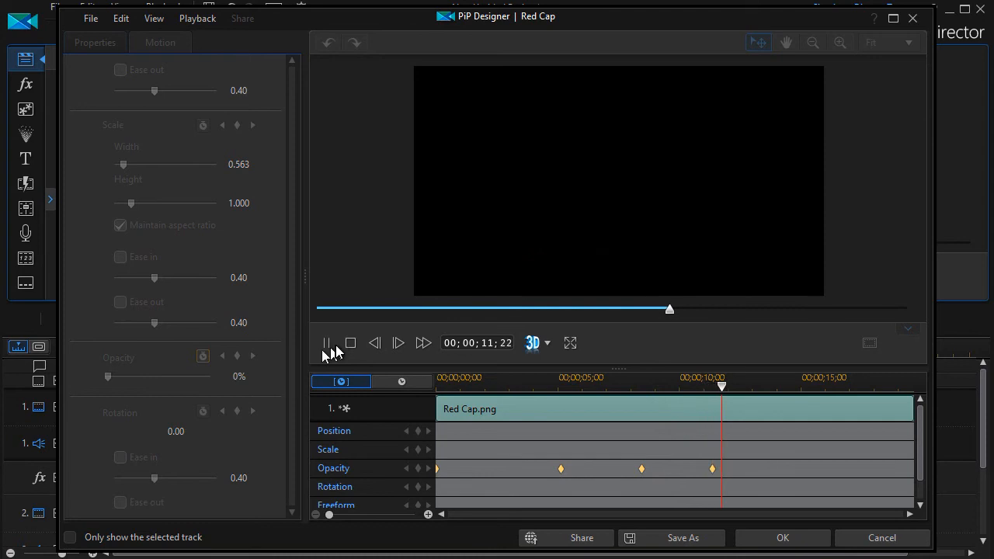
pyautogui.click(326, 343)
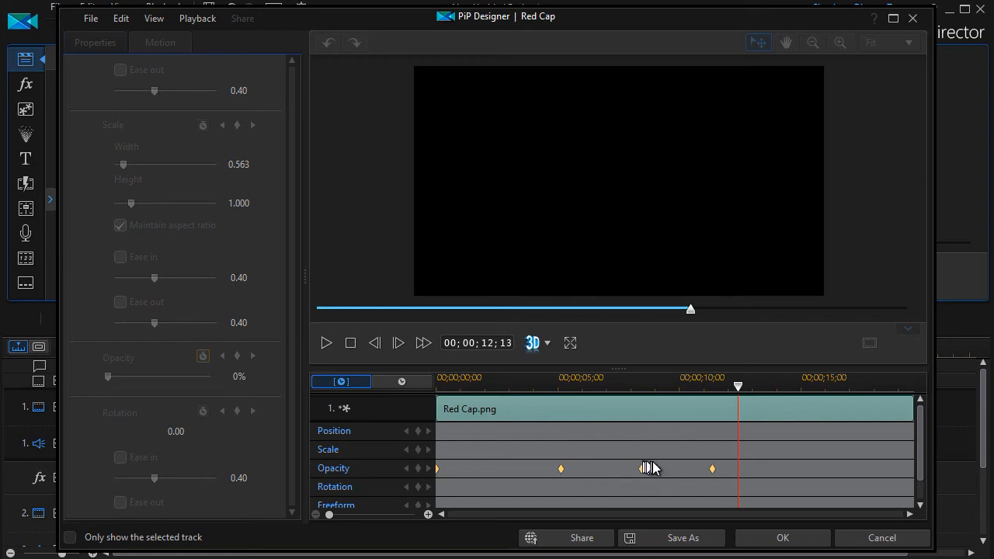
pyautogui.moveTo(643, 474)
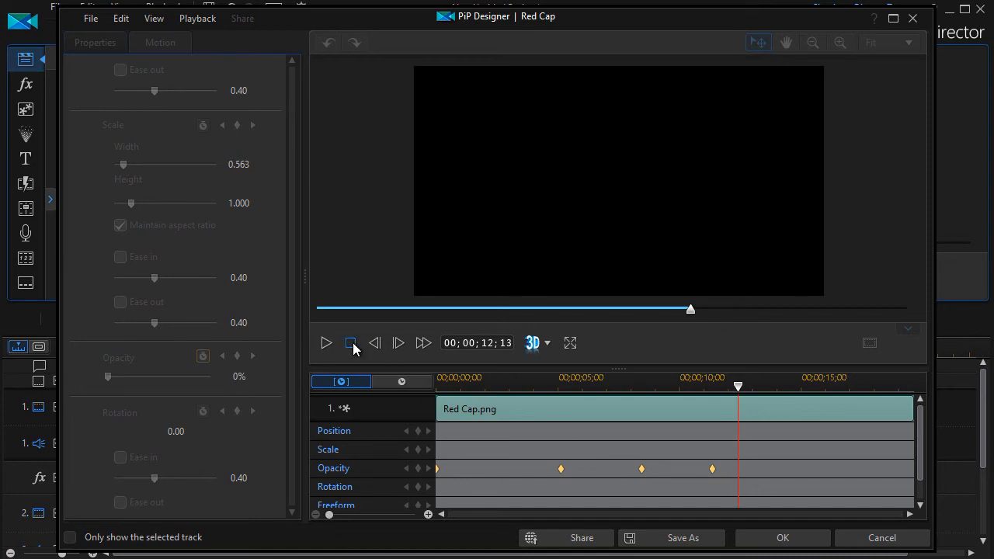
# - Remove the middle opacity keyframes near 8 and 5 seconds so the cap fades straight from 100% to 0%, then stop the preview
pyautogui.click(351, 343)
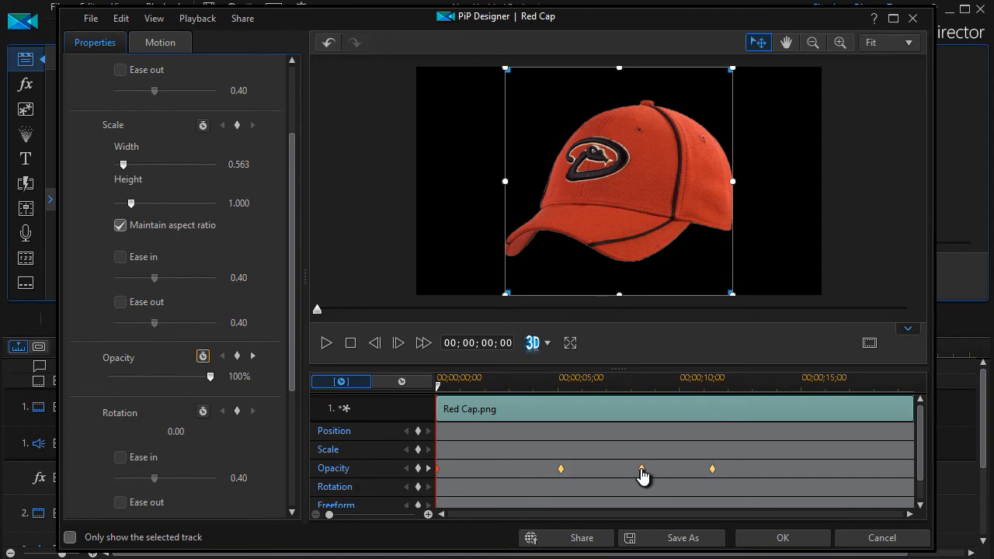
pyautogui.rightClick(641, 469)
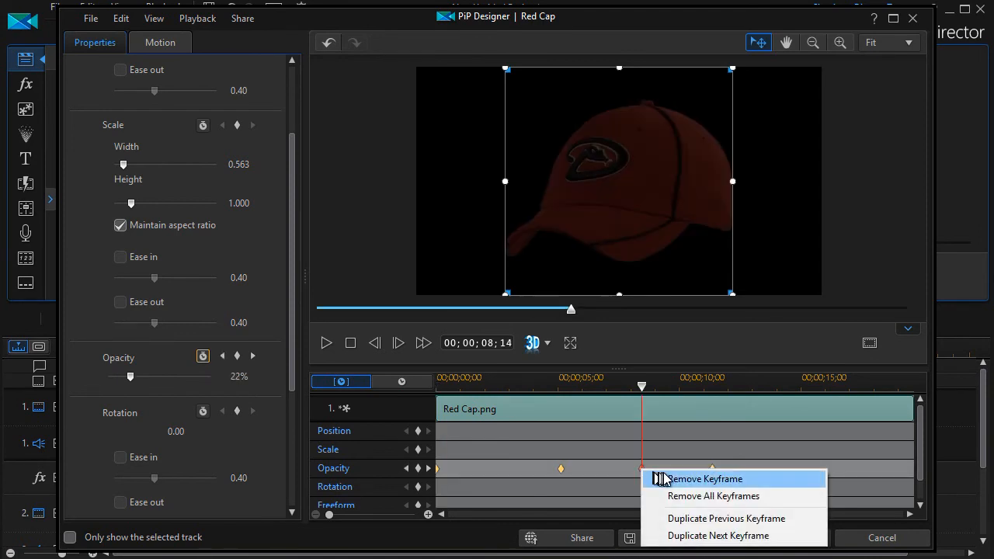
pyautogui.click(704, 478)
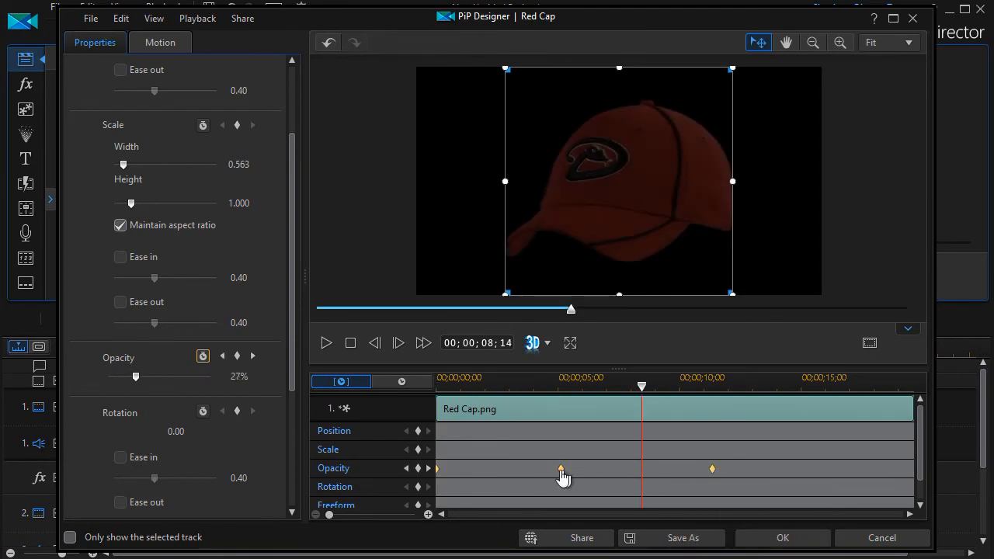
pyautogui.rightClick(560, 469)
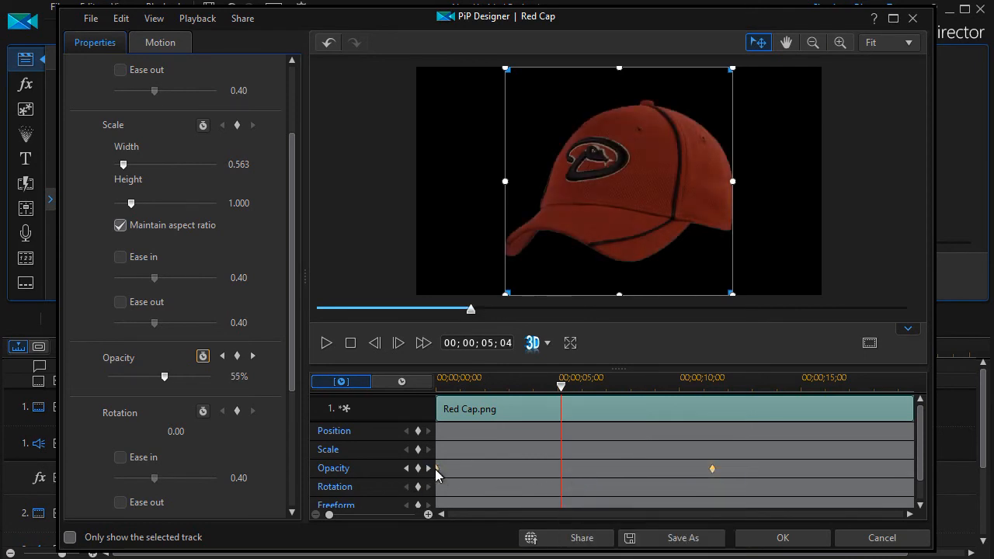
pyautogui.moveTo(438, 478)
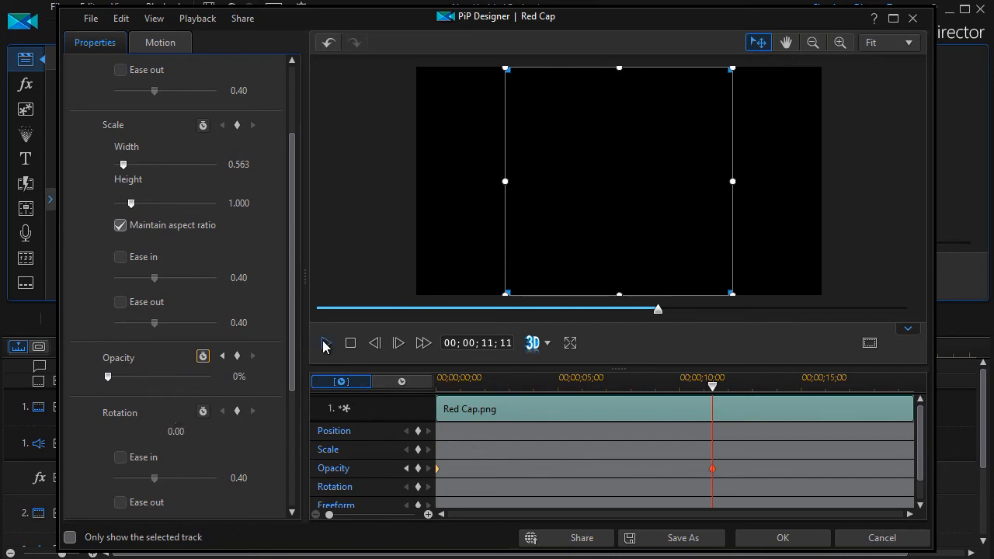
pyautogui.click(326, 343)
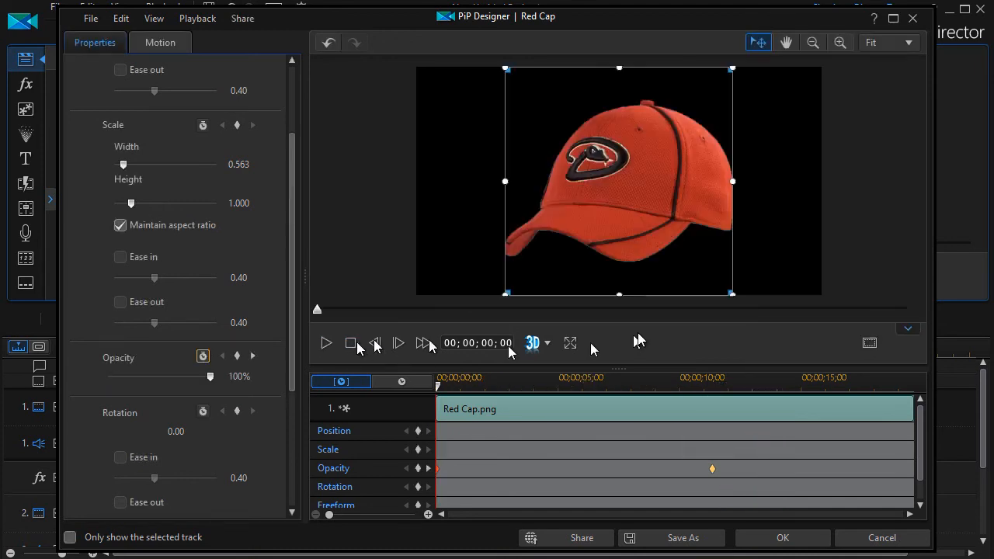
pyautogui.click(326, 343)
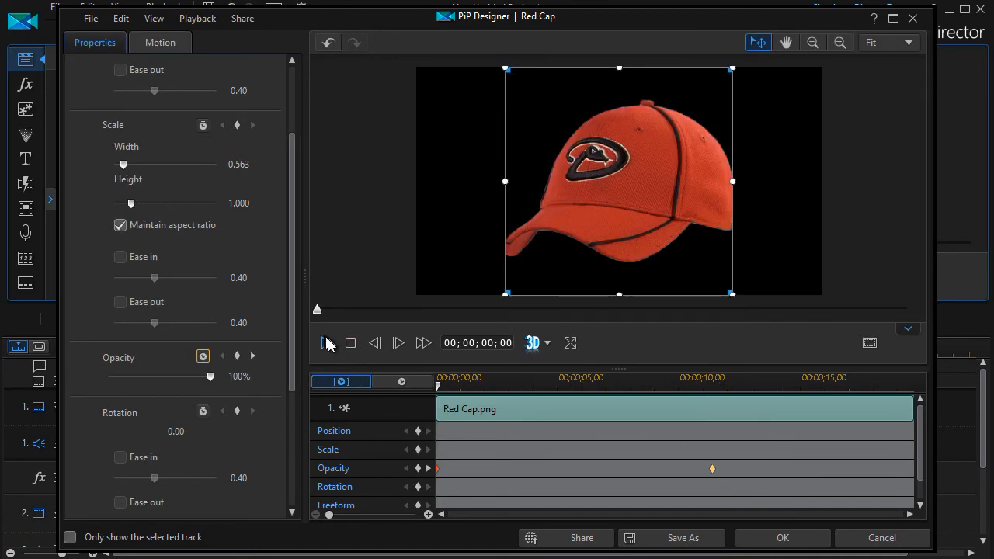
pyautogui.click(326, 343)
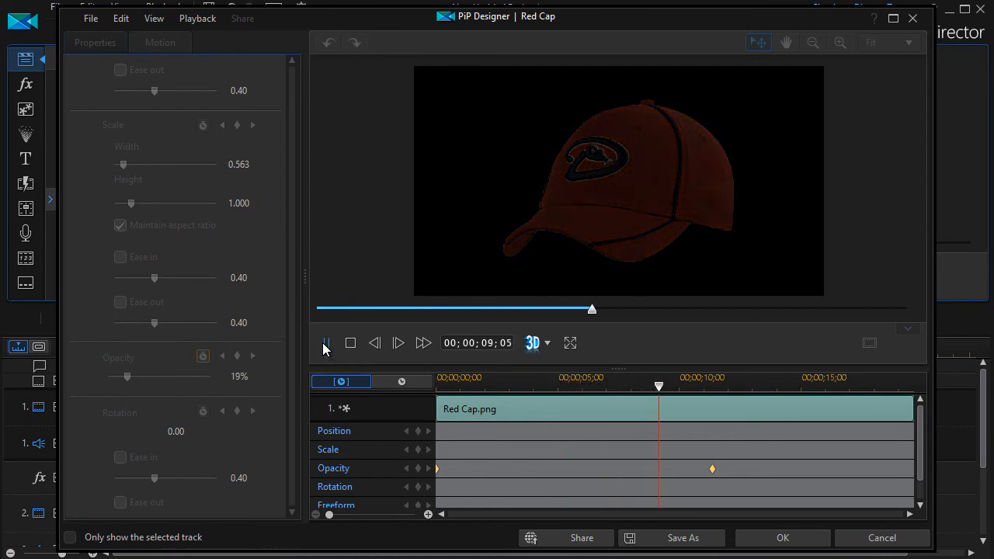
pyautogui.click(326, 343)
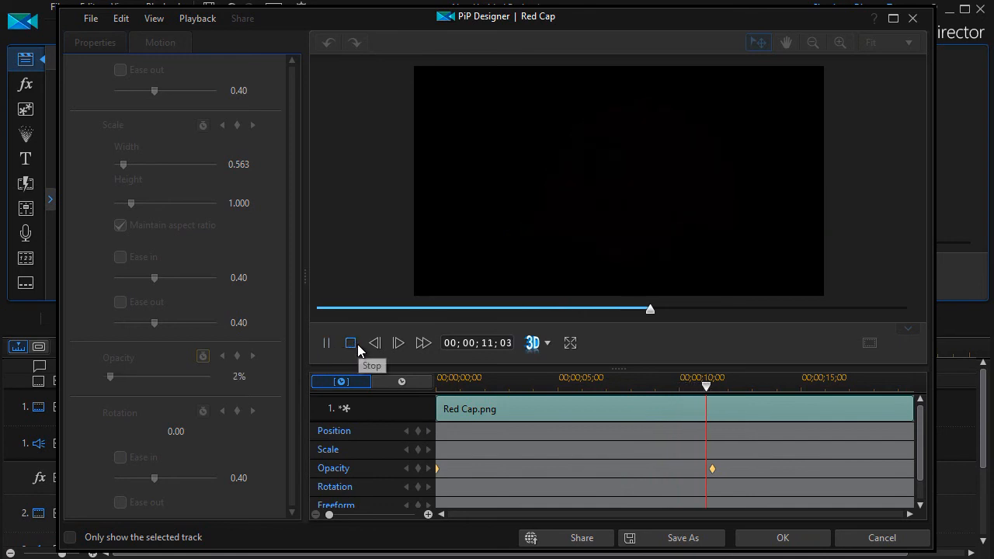
pyautogui.click(350, 343)
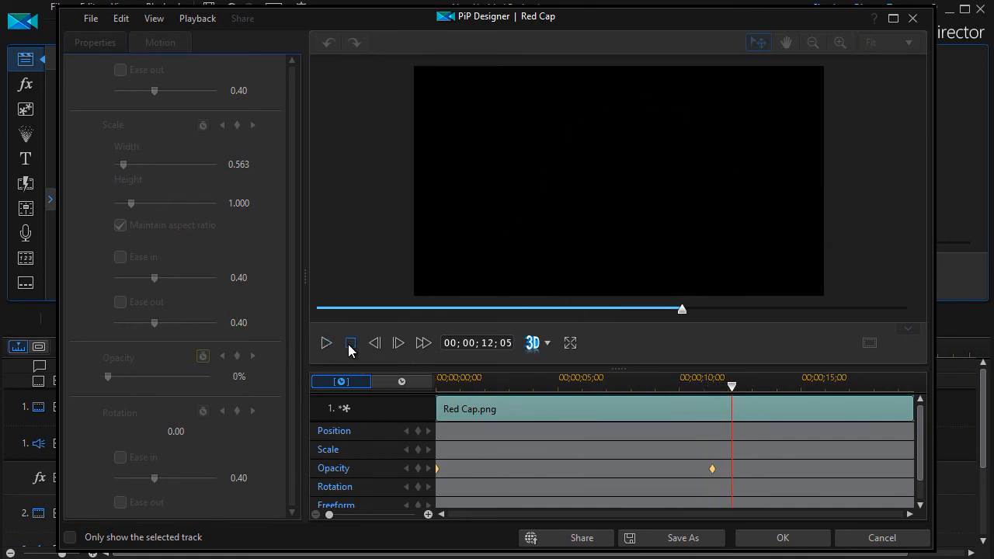
pyautogui.click(351, 343)
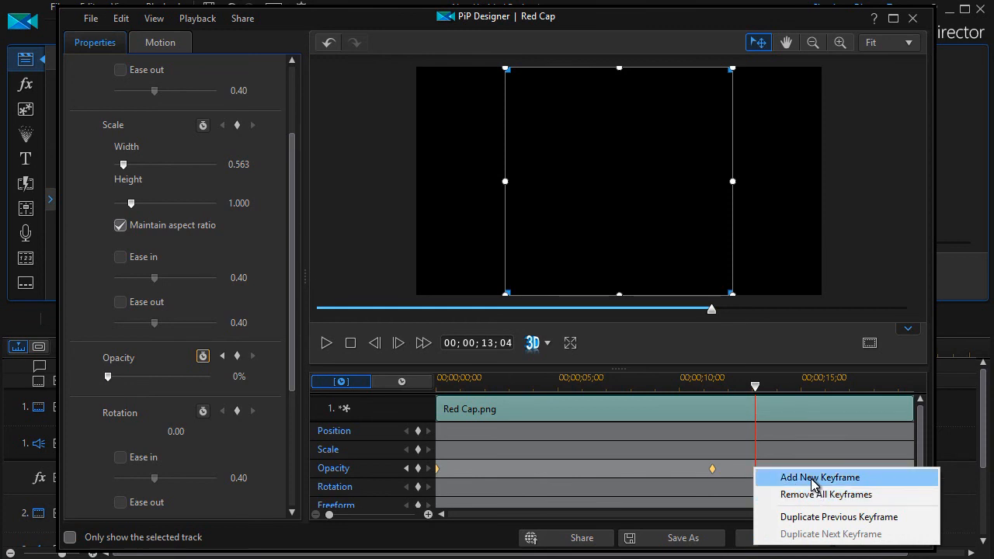
# - Add an opacity keyframe near 13 seconds at 100% so the cap fades back in, and replay the fade
pyautogui.click(820, 477)
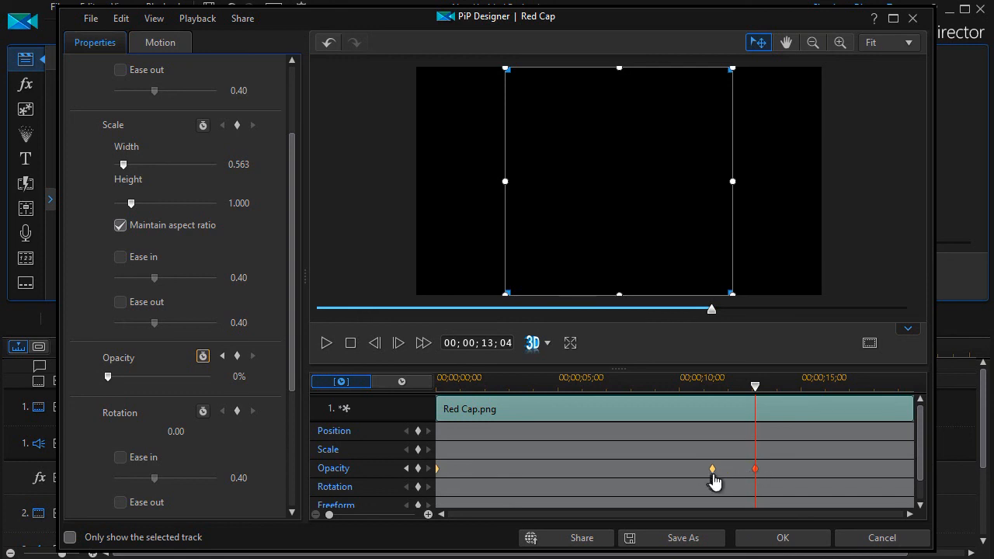
pyautogui.moveTo(759, 473)
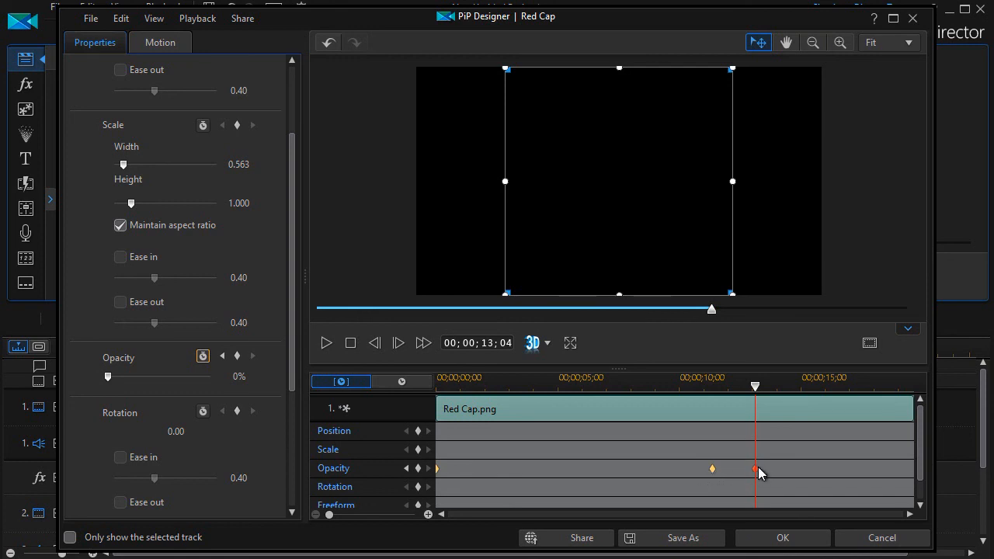
pyautogui.moveTo(109, 378); pyautogui.dragTo(149, 378)
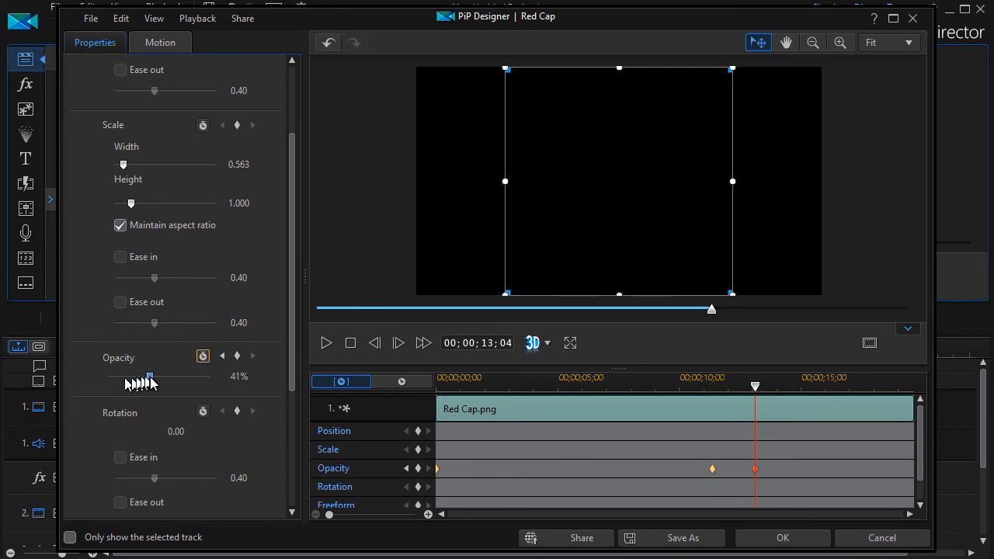
pyautogui.moveTo(149, 377); pyautogui.dragTo(210, 378)
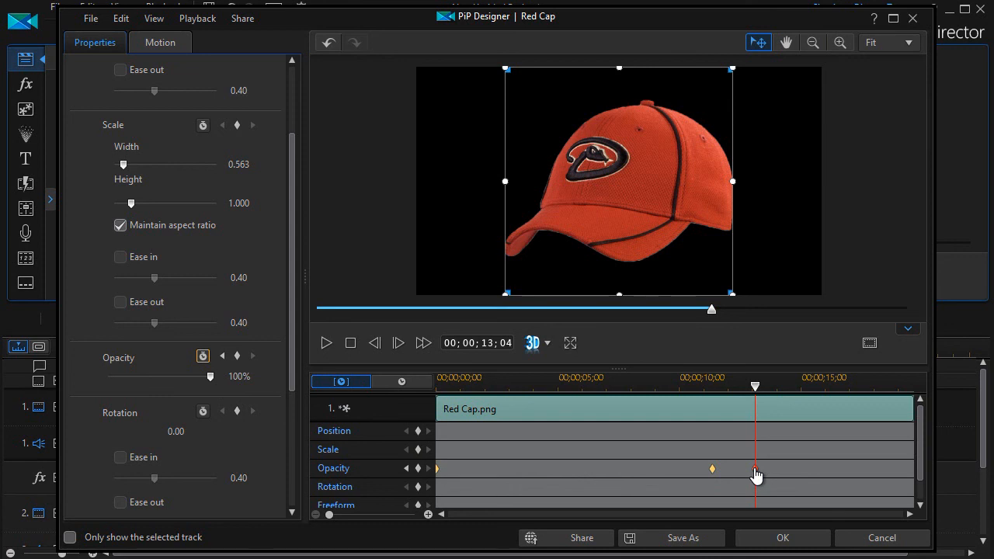
pyautogui.moveTo(758, 475)
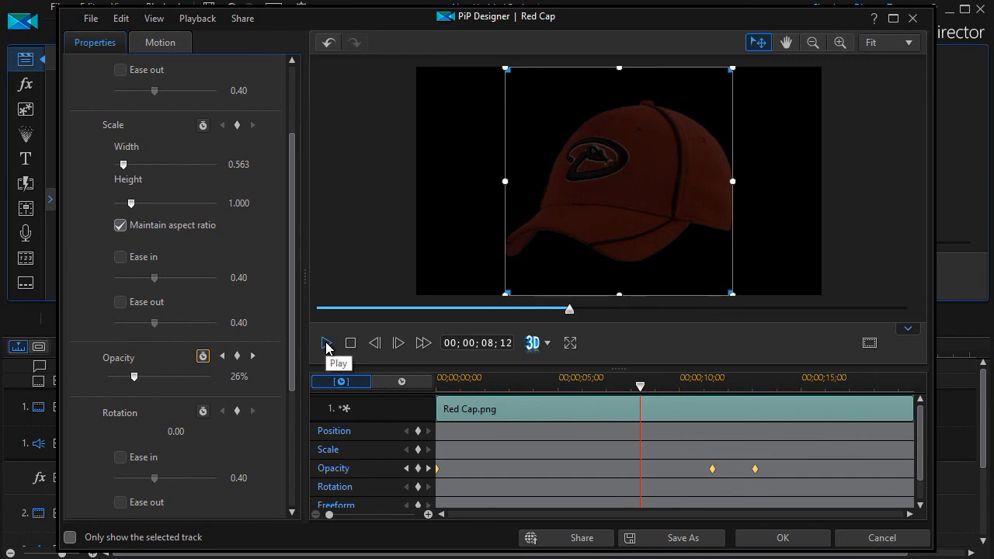
pyautogui.click(326, 343)
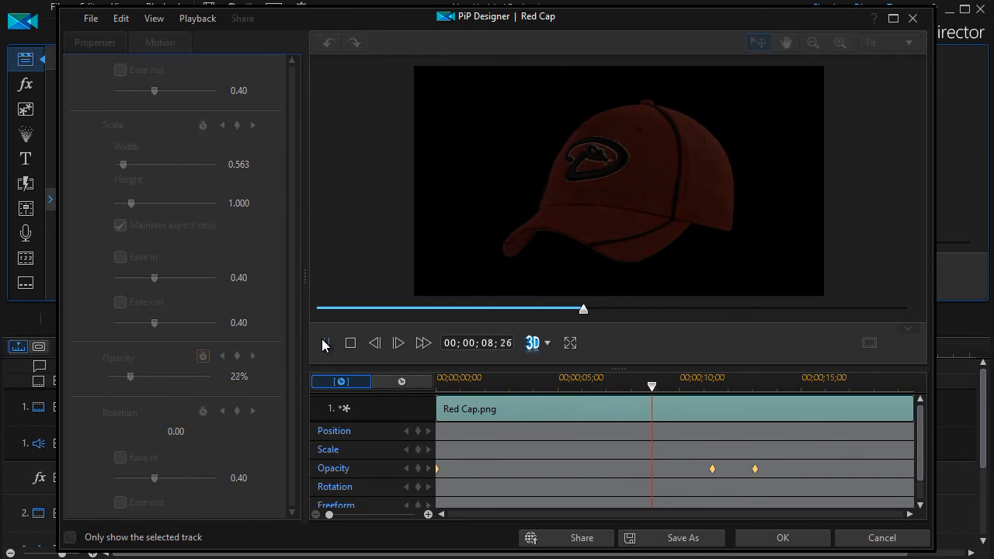